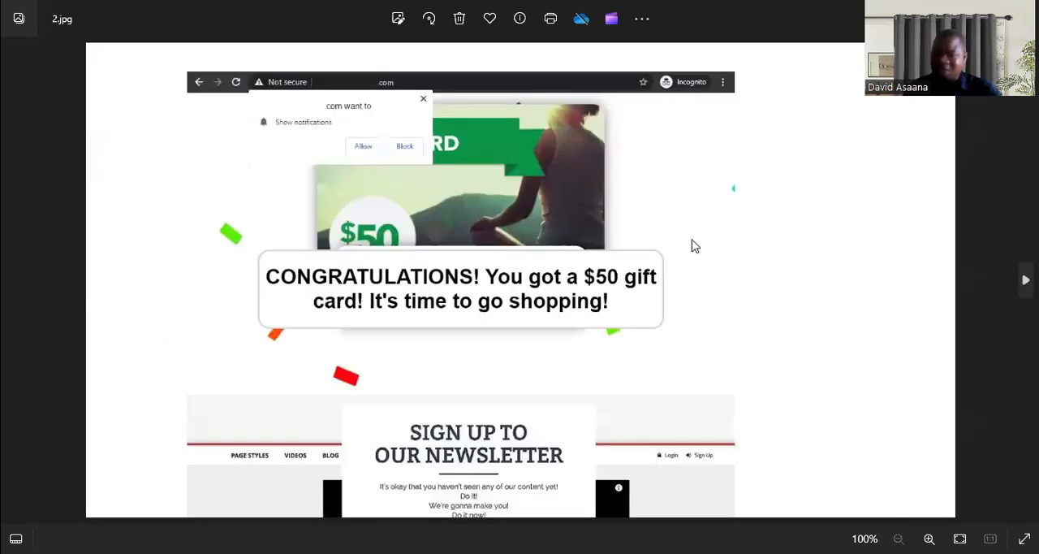
{"action": "mouse_move", "coordinate": [542, 176]}
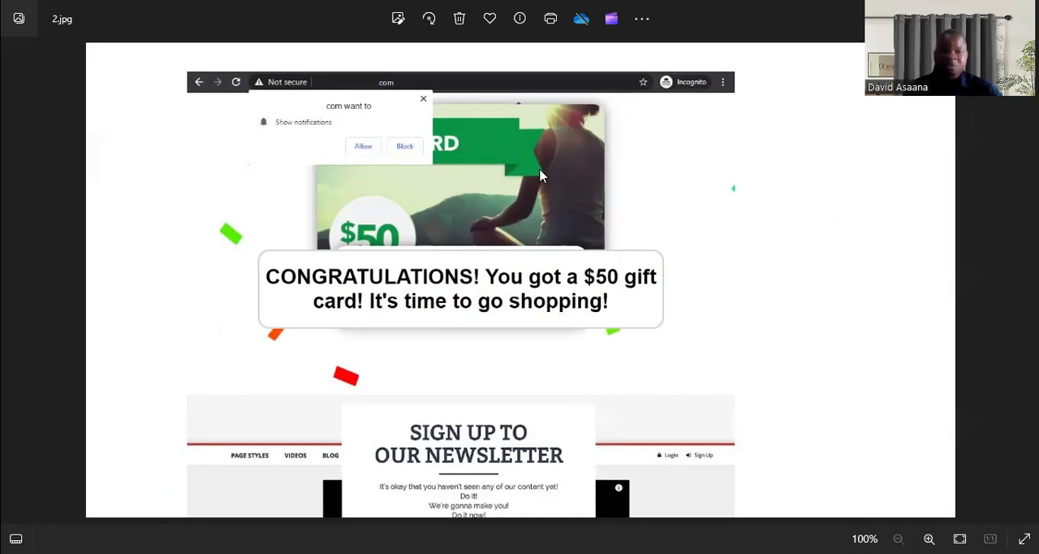
{"action": "mouse_move", "coordinate": [372, 179]}
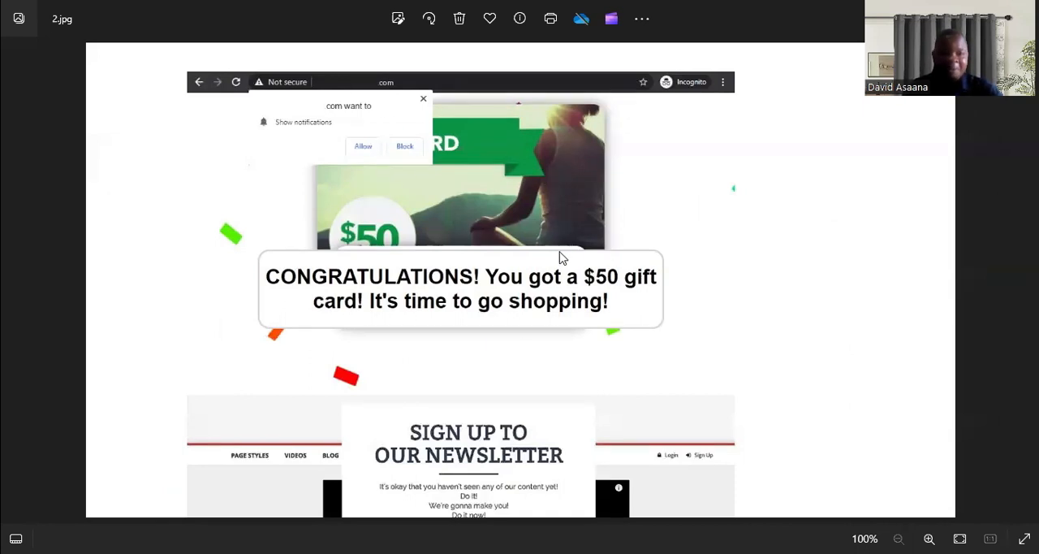
{"action": "mouse_move", "coordinate": [432, 299]}
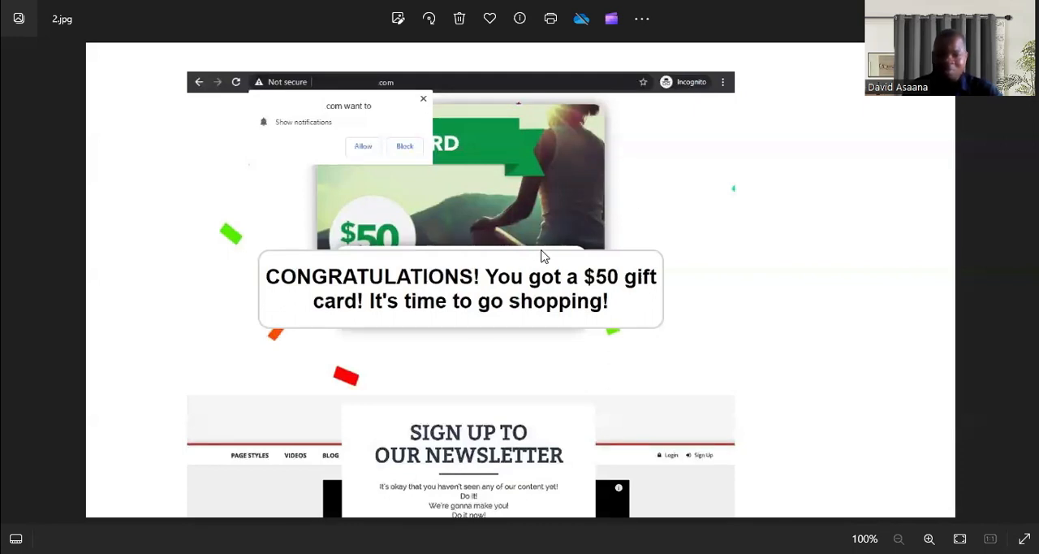
{"action": "mouse_move", "coordinate": [480, 282]}
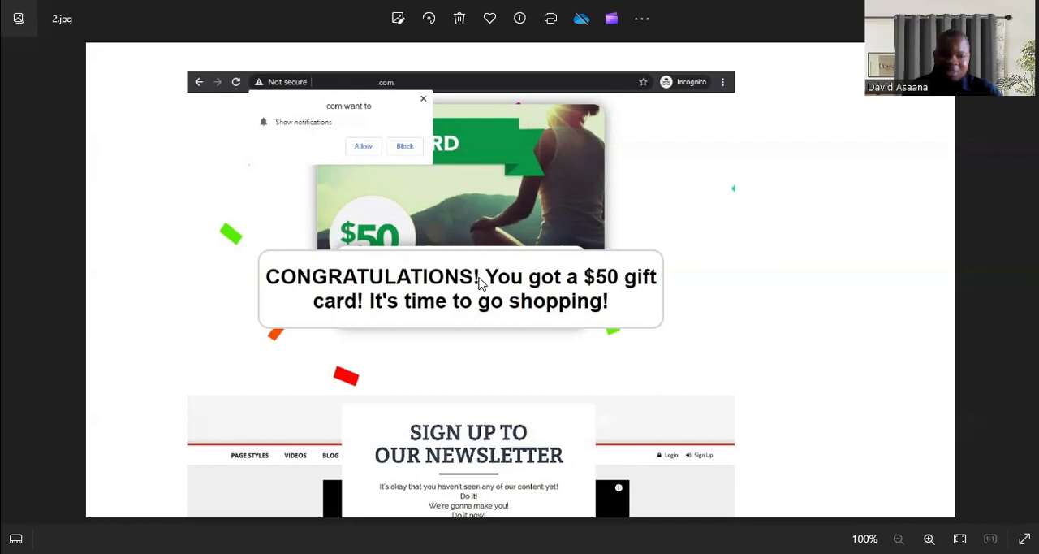
{"action": "mouse_move", "coordinate": [433, 328]}
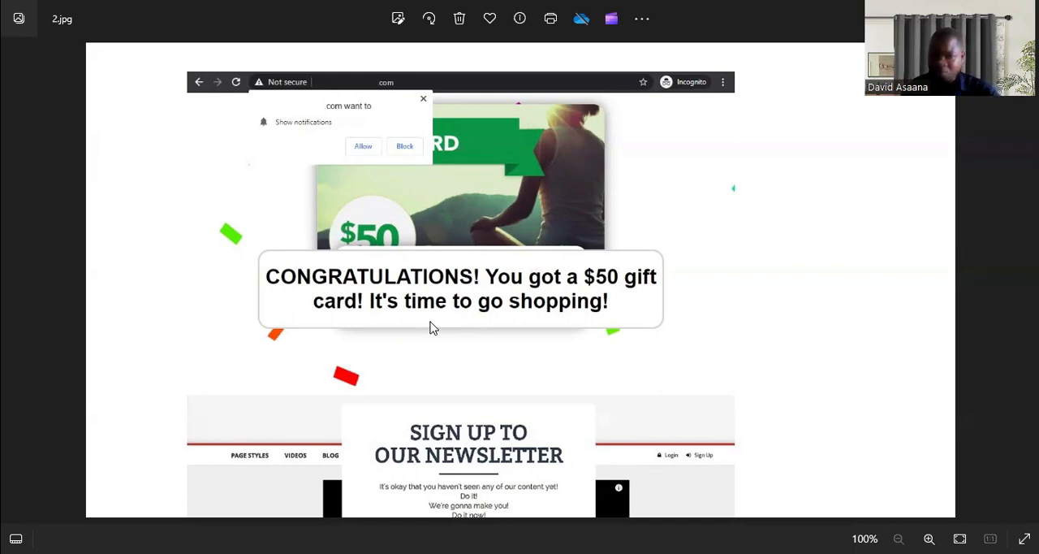
{"action": "mouse_move", "coordinate": [494, 276]}
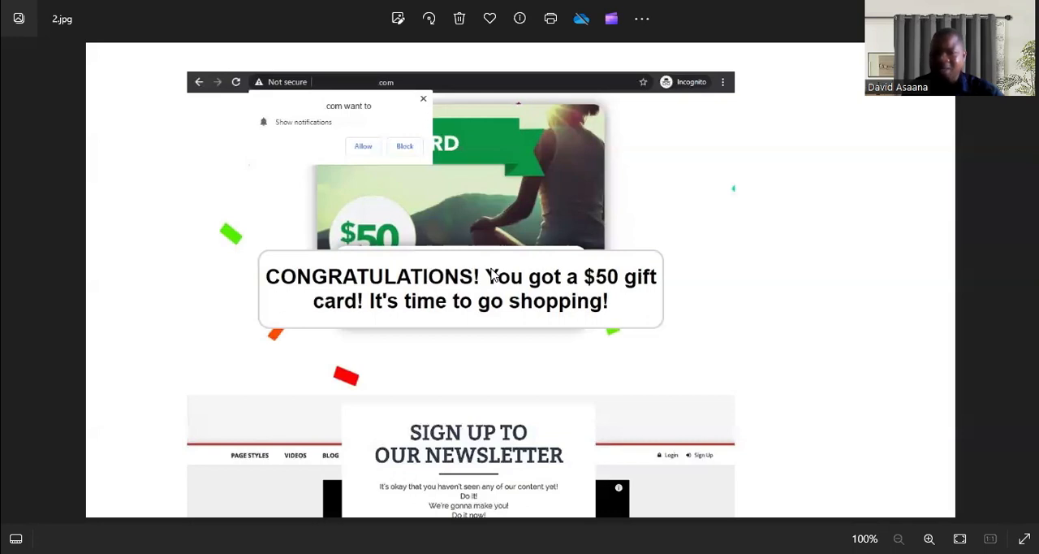
{"action": "mouse_move", "coordinate": [670, 242]}
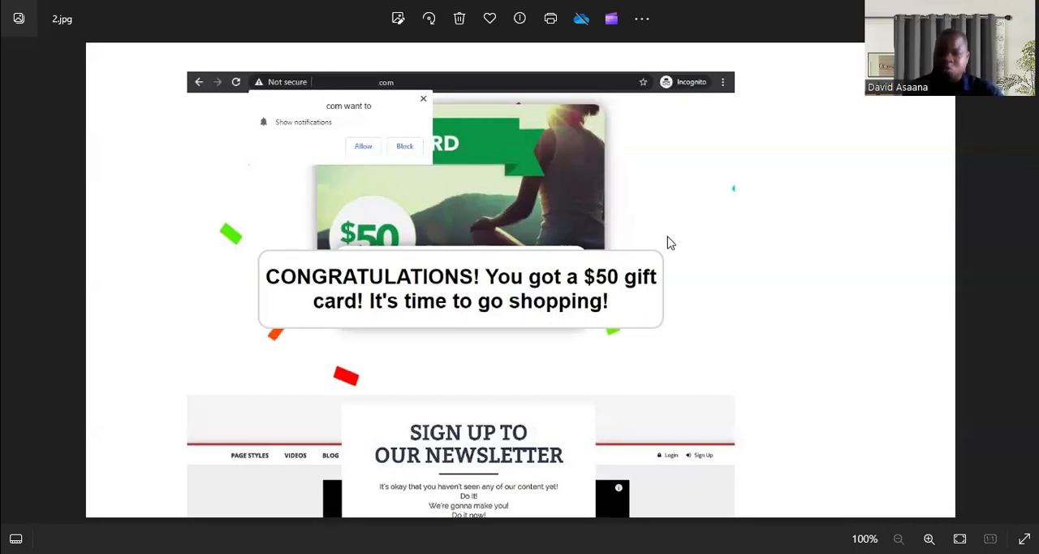
{"action": "mouse_move", "coordinate": [643, 250]}
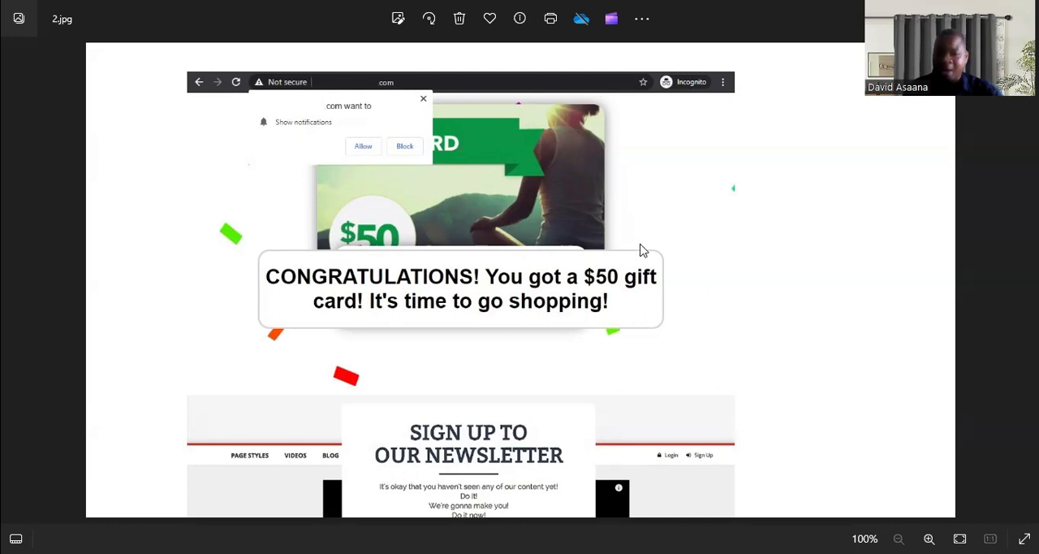
{"action": "mouse_move", "coordinate": [597, 466]}
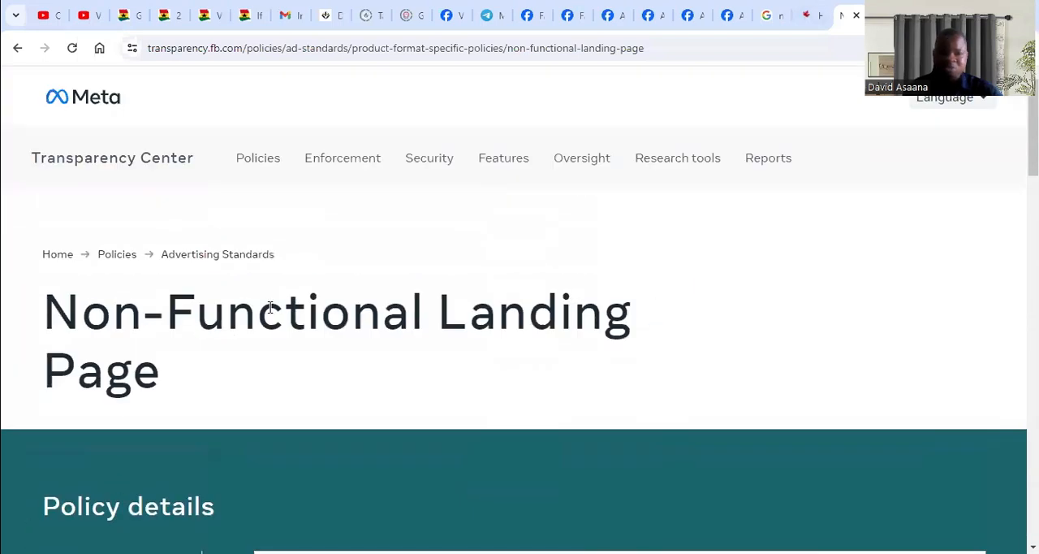
Step: Reveal the rest of the functionality guidelines under the policy's Guidelines section via Read more
{"action": "scroll", "scroll_direction": "down", "scroll_amount": 3}
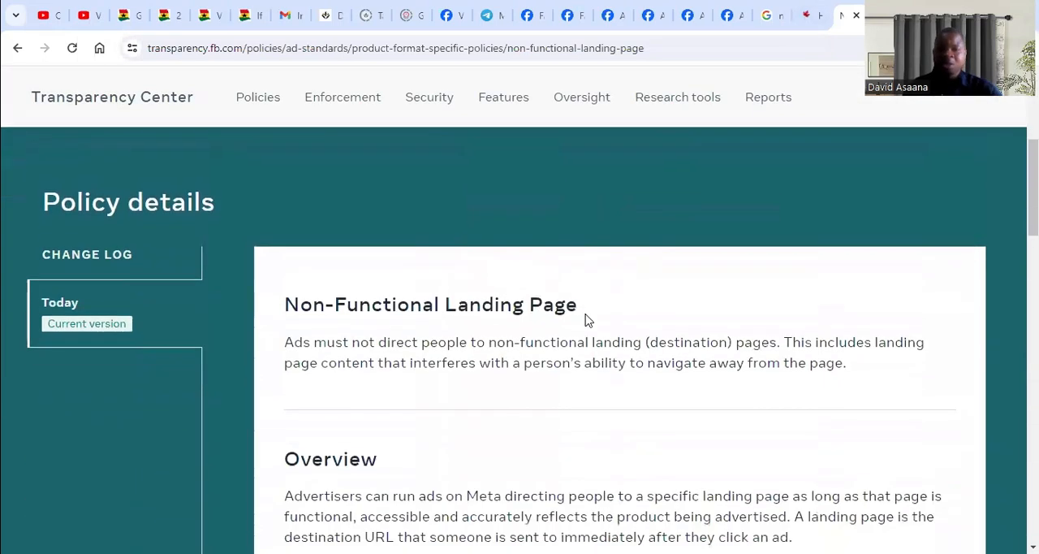
{"action": "scroll", "scroll_direction": "down", "scroll_amount": 3}
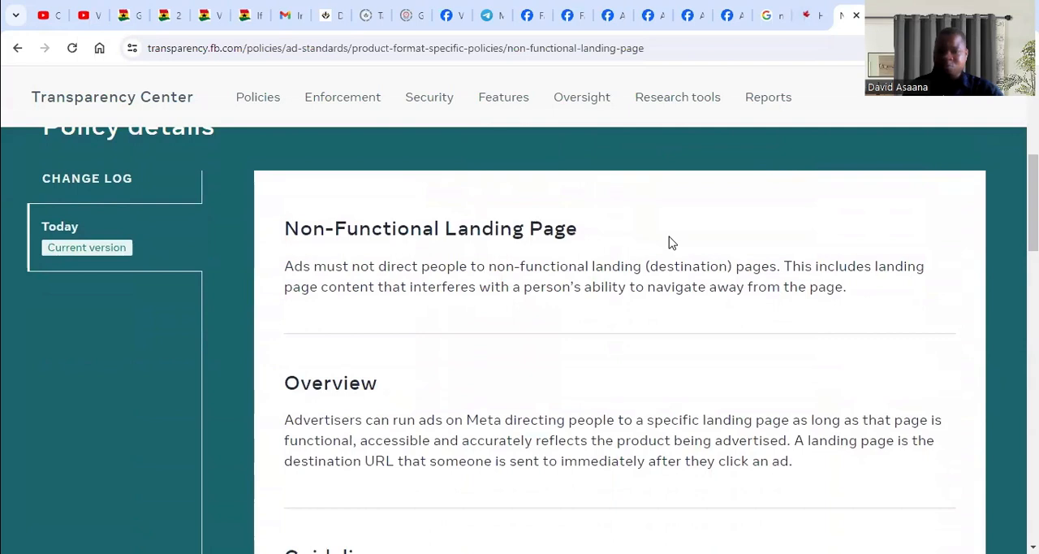
{"action": "mouse_move", "coordinate": [365, 197]}
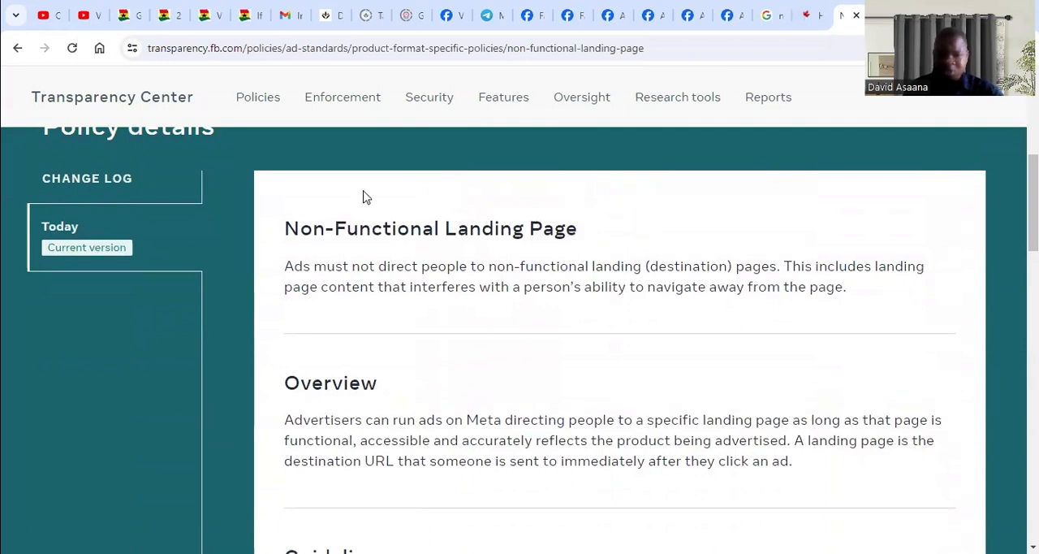
{"action": "mouse_move", "coordinate": [719, 341]}
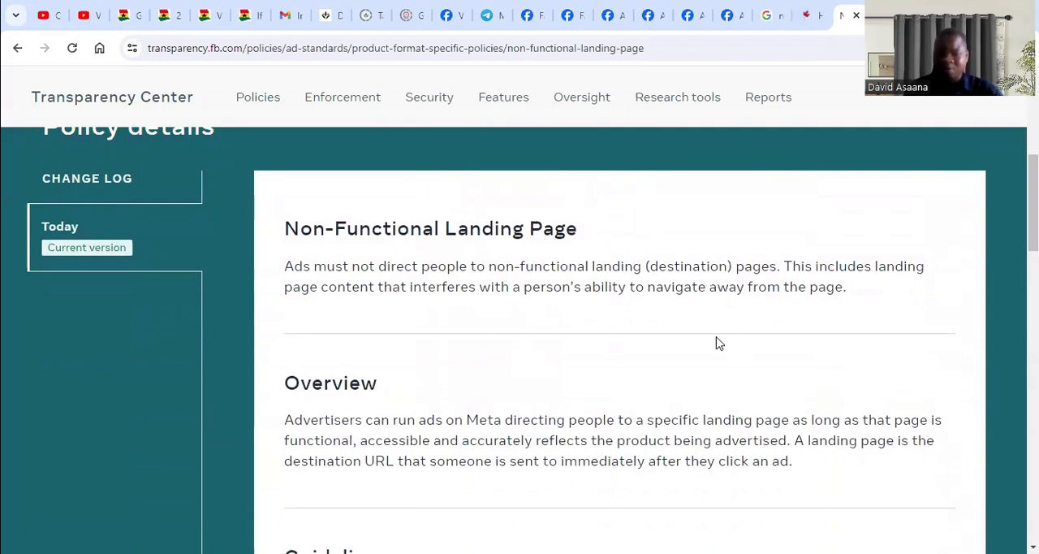
{"action": "scroll", "scroll_direction": "down", "scroll_amount": 3}
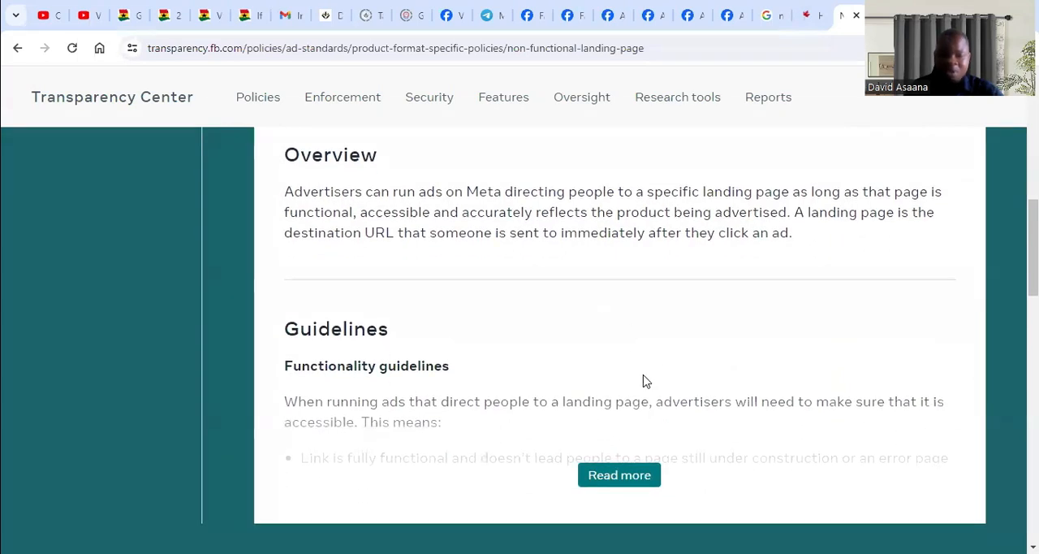
{"action": "left_click", "coordinate": [620, 474]}
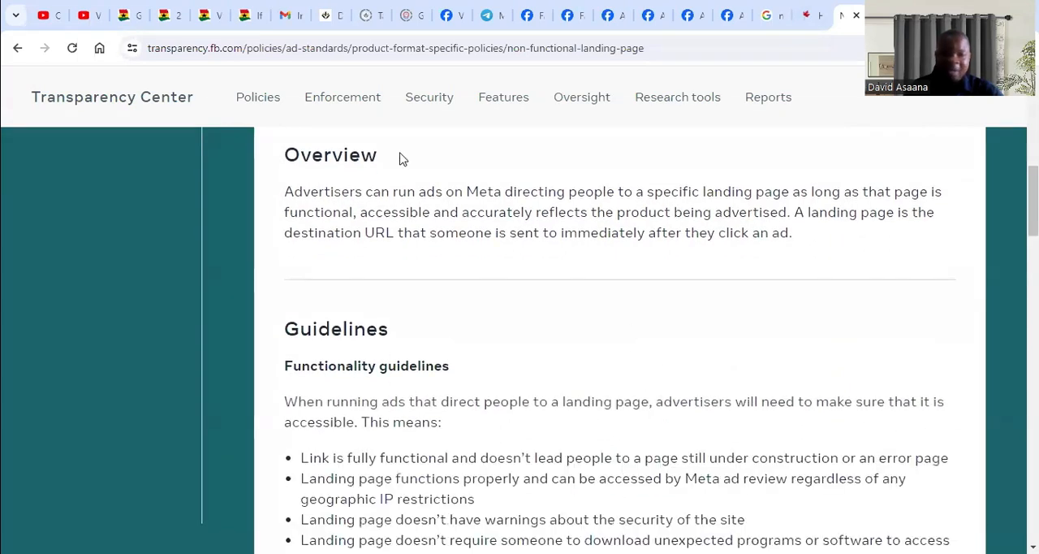
{"action": "scroll", "scroll_direction": "down", "scroll_amount": 3}
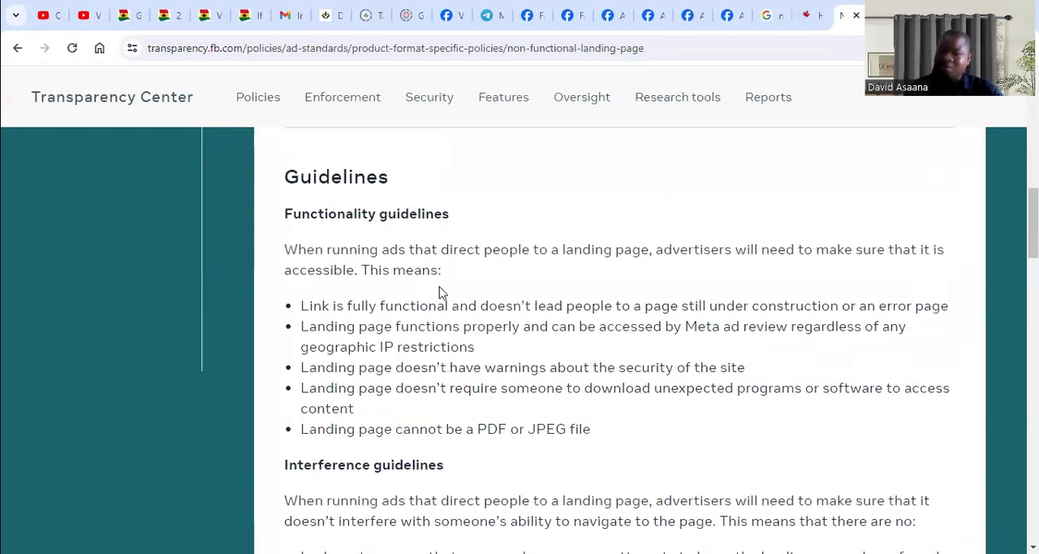
{"action": "mouse_move", "coordinate": [442, 265]}
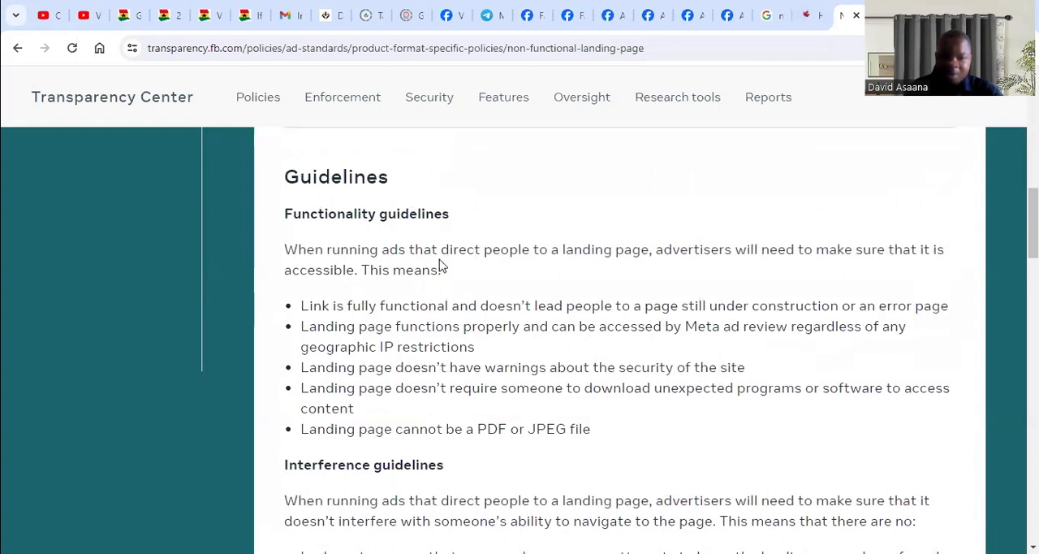
{"action": "mouse_move", "coordinate": [724, 240]}
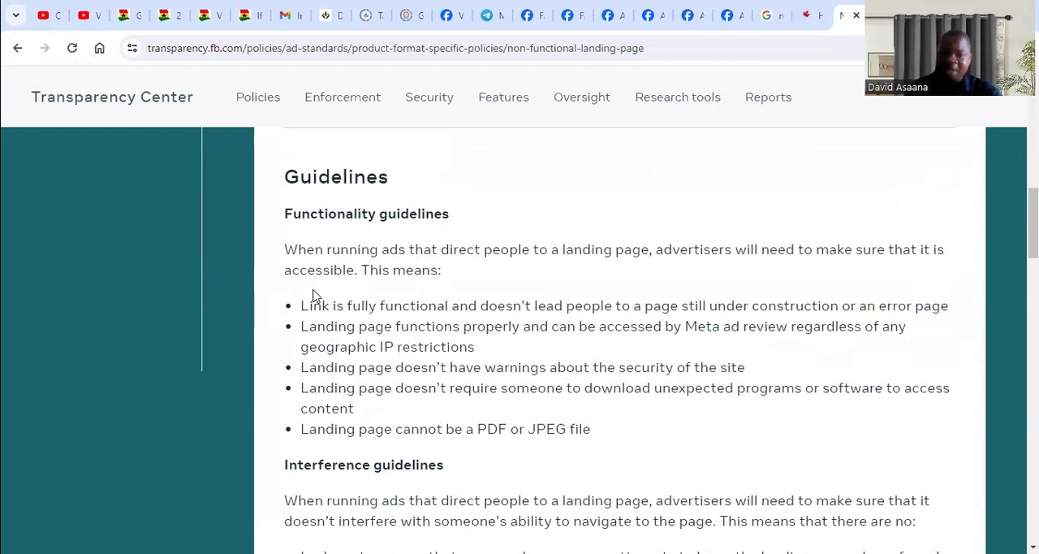
{"action": "mouse_move", "coordinate": [386, 373]}
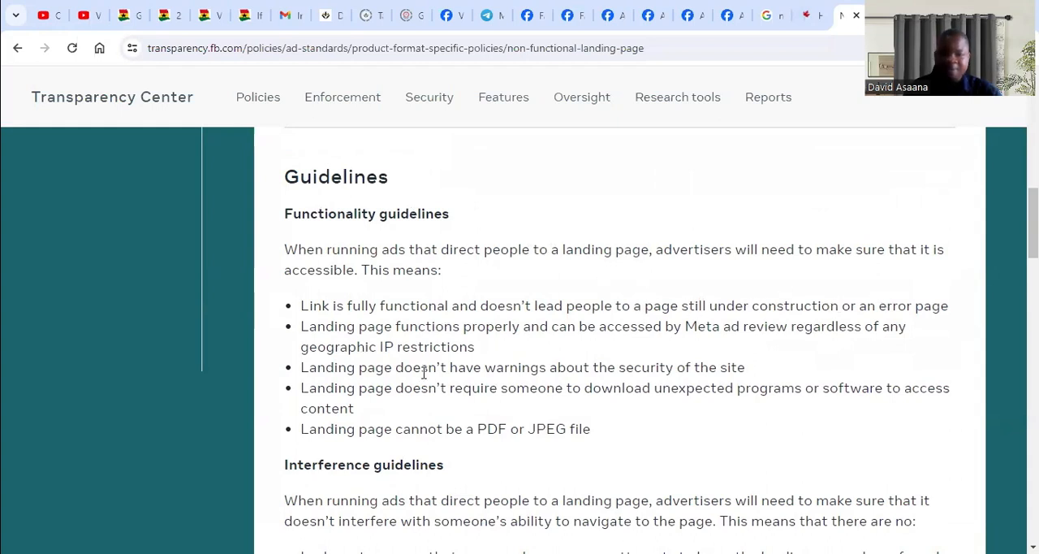
{"action": "mouse_move", "coordinate": [693, 343]}
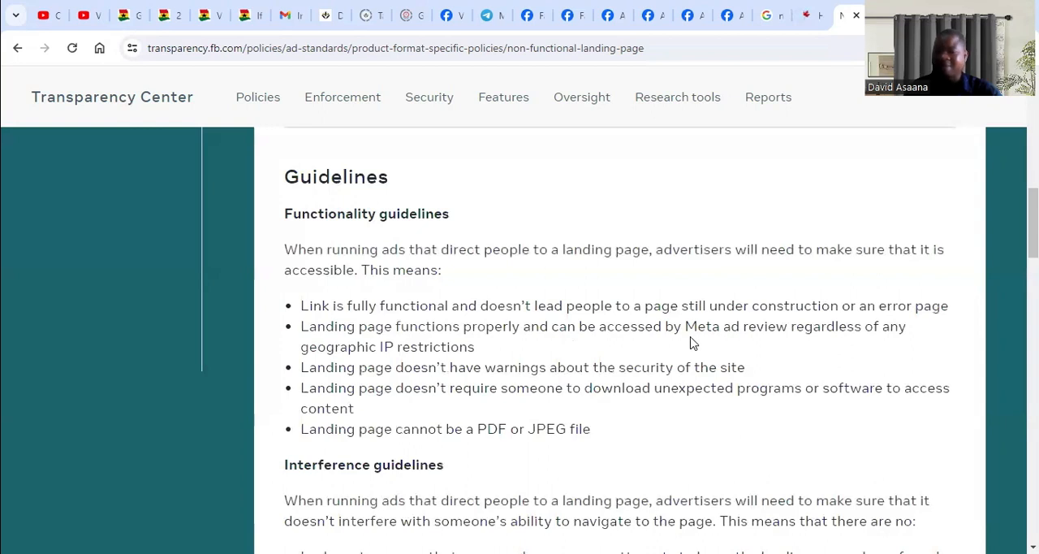
{"action": "mouse_move", "coordinate": [840, 334]}
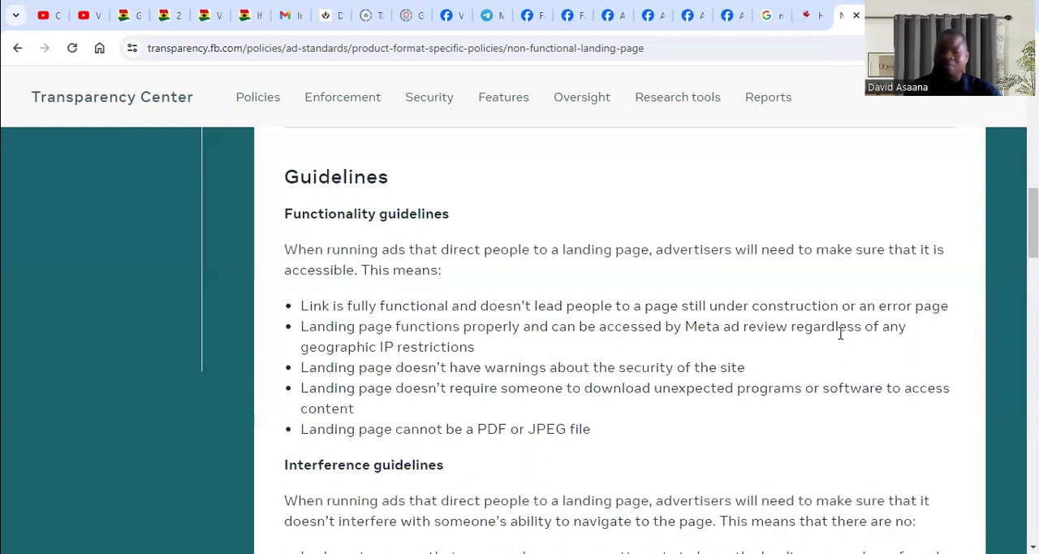
{"action": "mouse_move", "coordinate": [419, 354]}
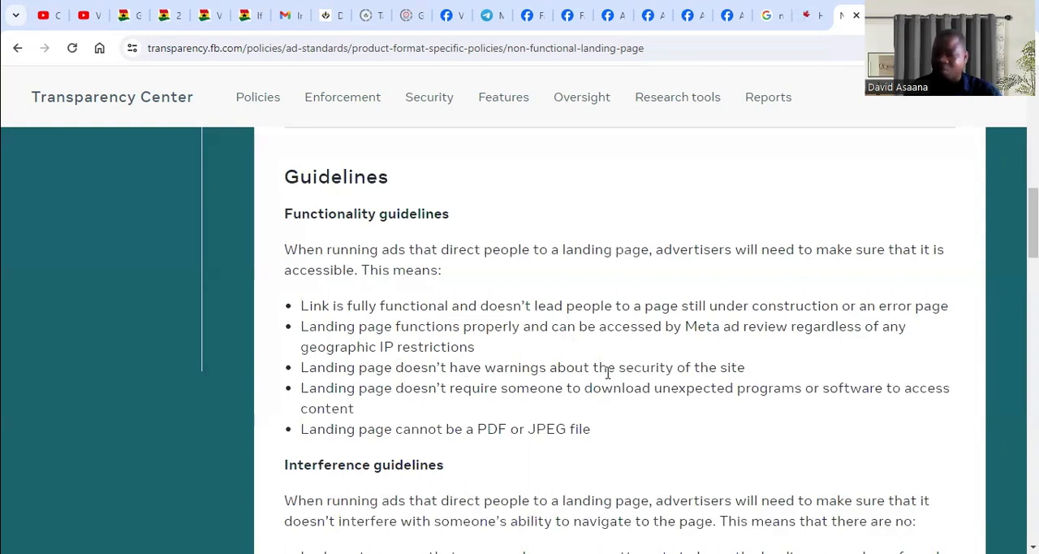
{"action": "scroll", "scroll_direction": "down", "scroll_amount": 3}
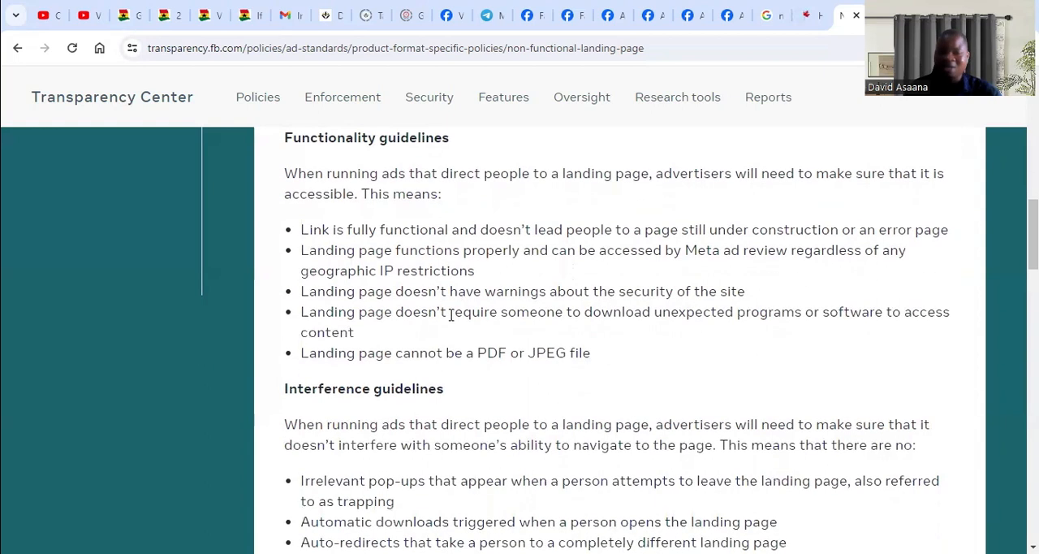
{"action": "mouse_move", "coordinate": [614, 315]}
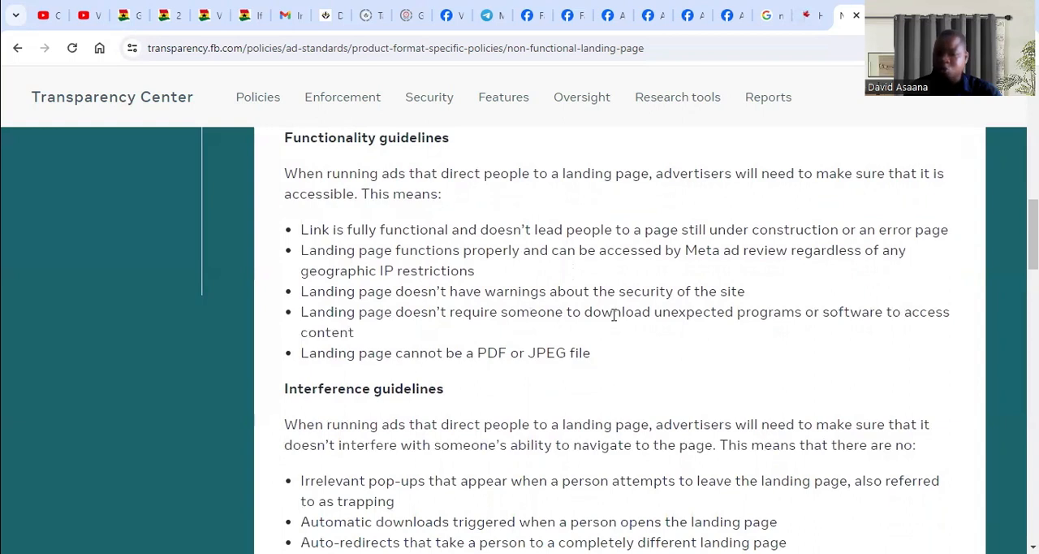
{"action": "mouse_move", "coordinate": [656, 351]}
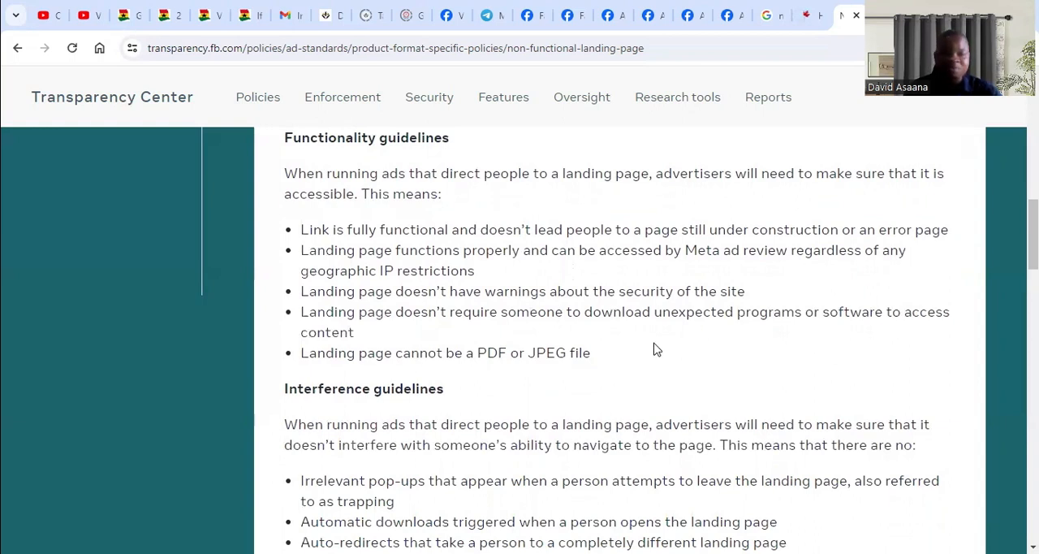
{"action": "mouse_move", "coordinate": [445, 348]}
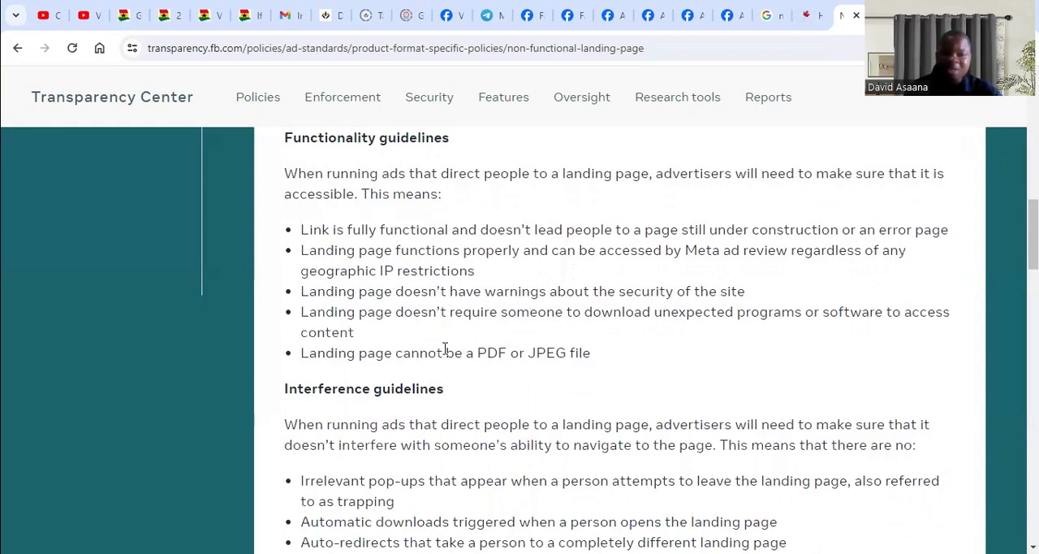
{"action": "mouse_move", "coordinate": [652, 366]}
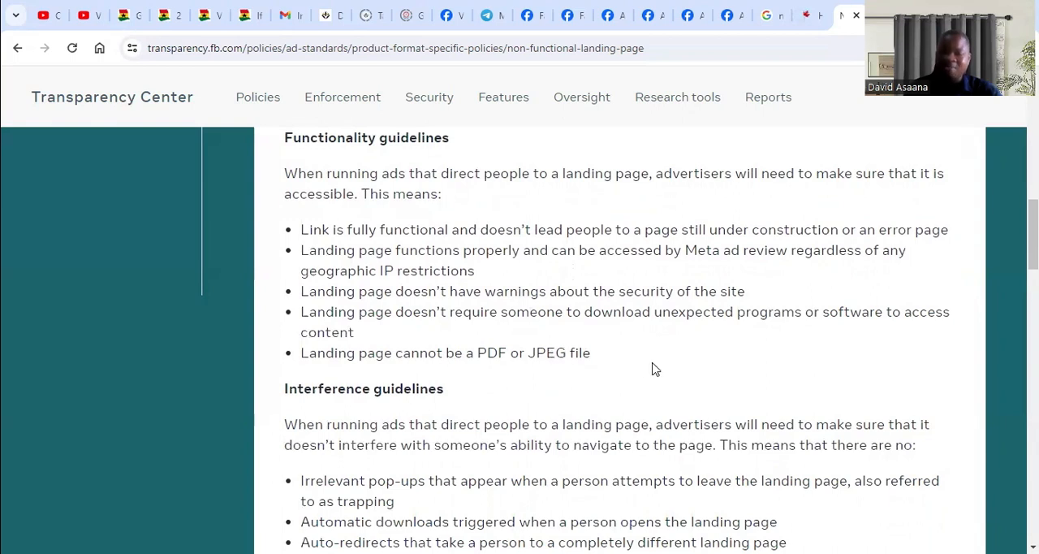
{"action": "scroll", "scroll_direction": "down", "scroll_amount": 3}
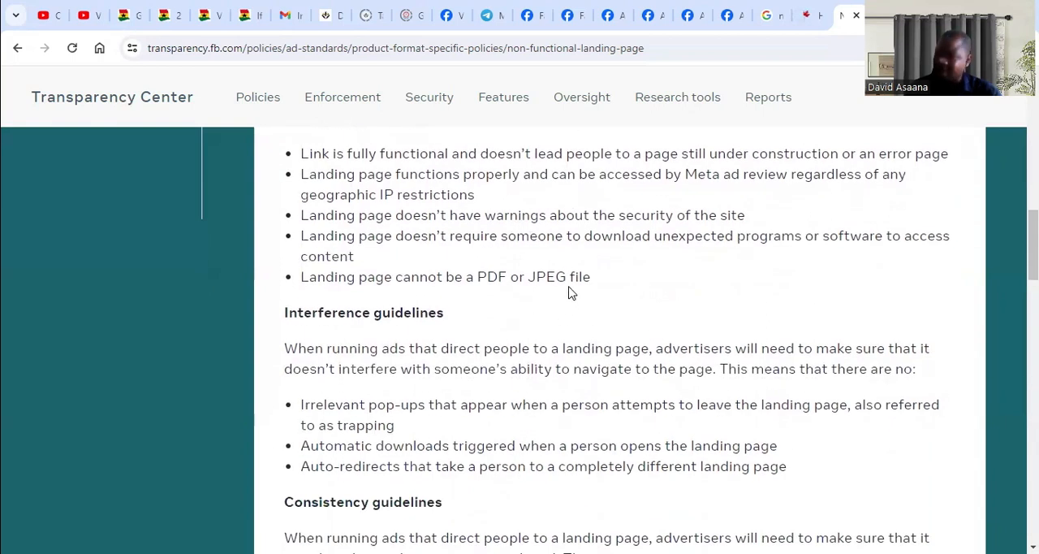
{"action": "scroll", "scroll_direction": "up", "scroll_amount": 3}
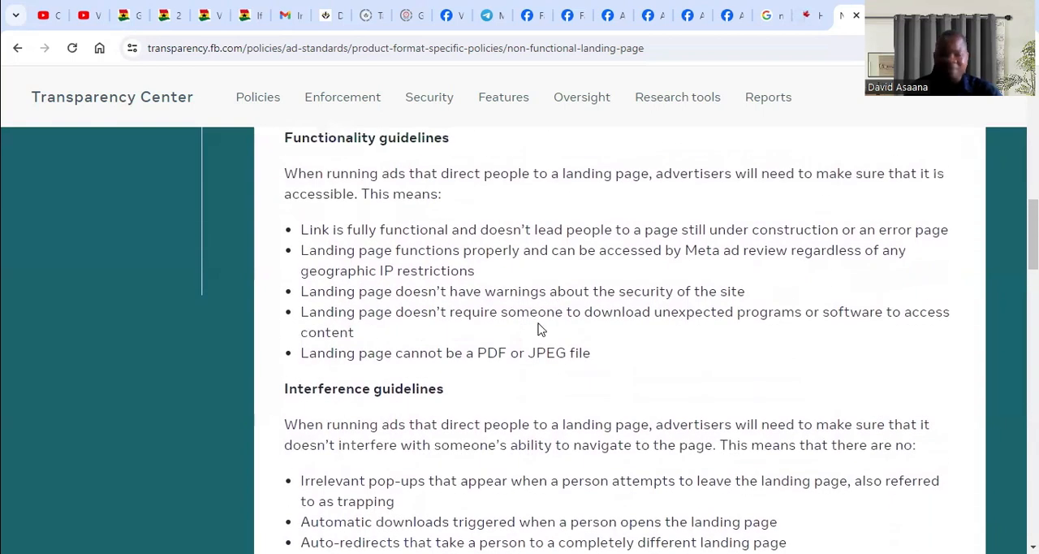
{"action": "scroll", "scroll_direction": "down", "scroll_amount": 3}
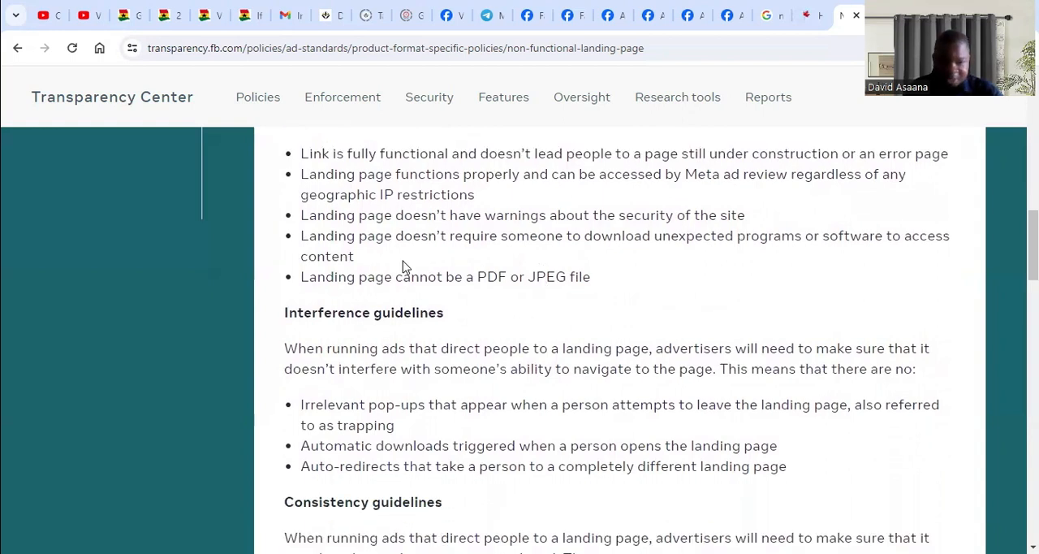
{"action": "scroll", "scroll_direction": "down", "scroll_amount": 3}
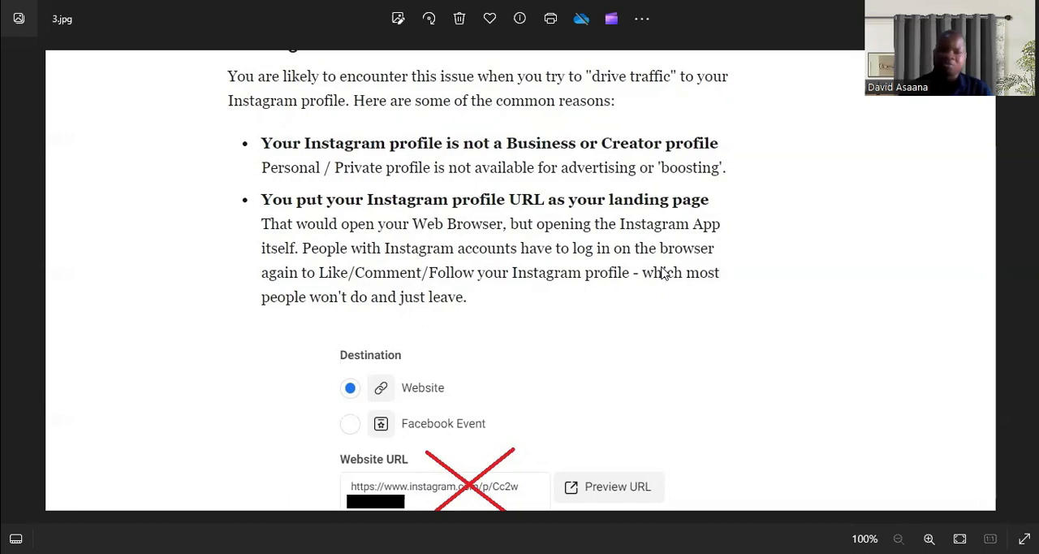
{"action": "mouse_move", "coordinate": [487, 469]}
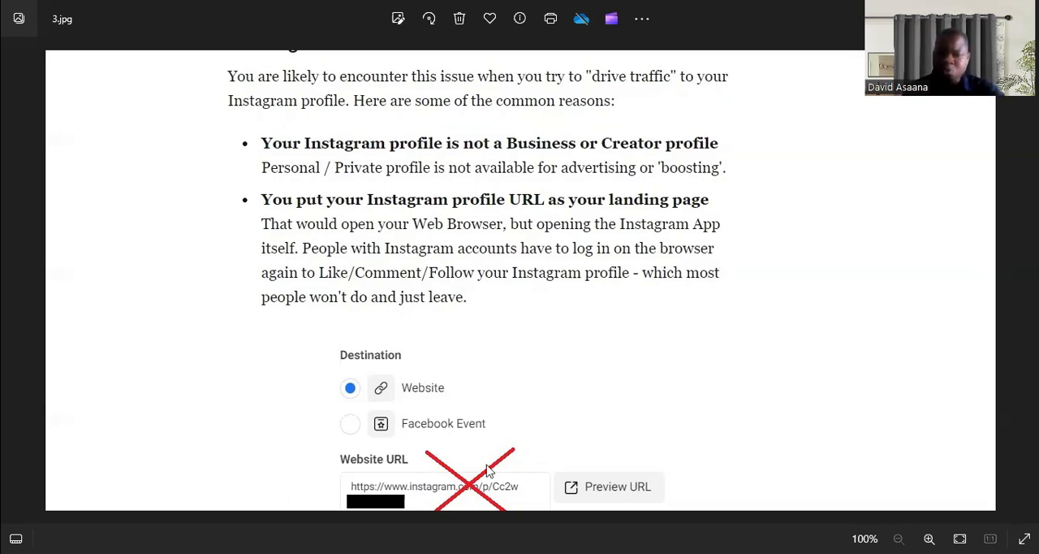
{"action": "mouse_move", "coordinate": [598, 390]}
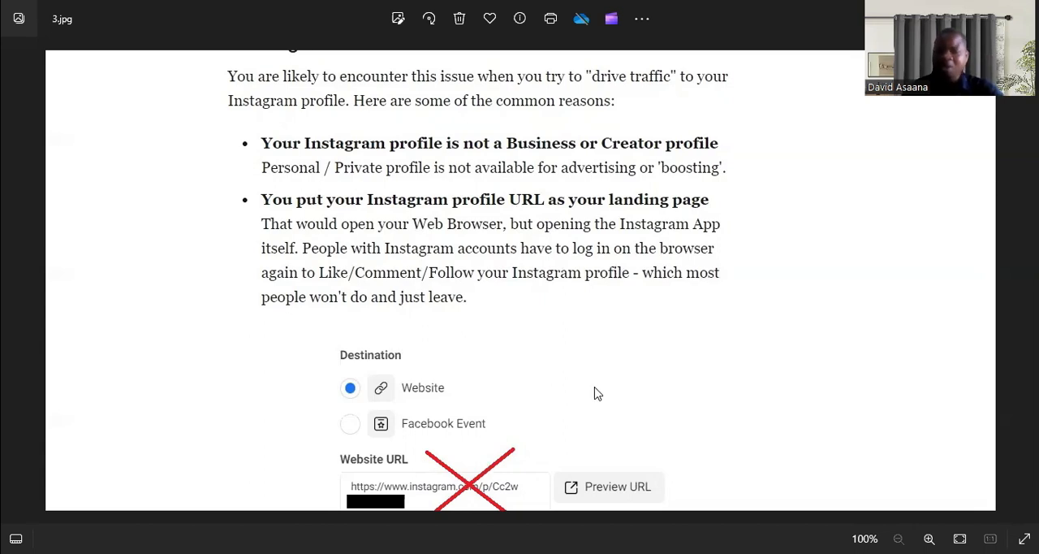
{"action": "mouse_move", "coordinate": [528, 361]}
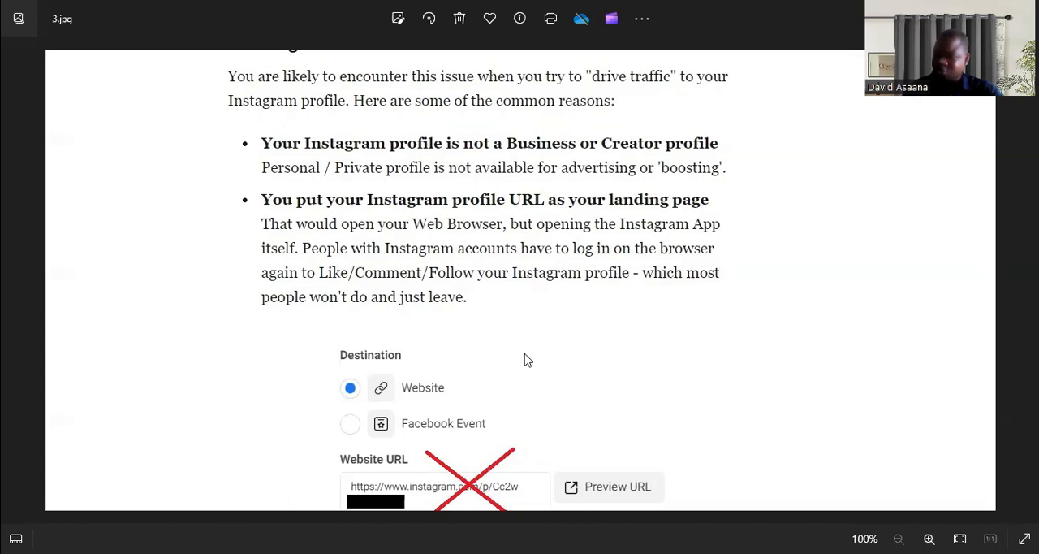
{"action": "mouse_move", "coordinate": [568, 361]}
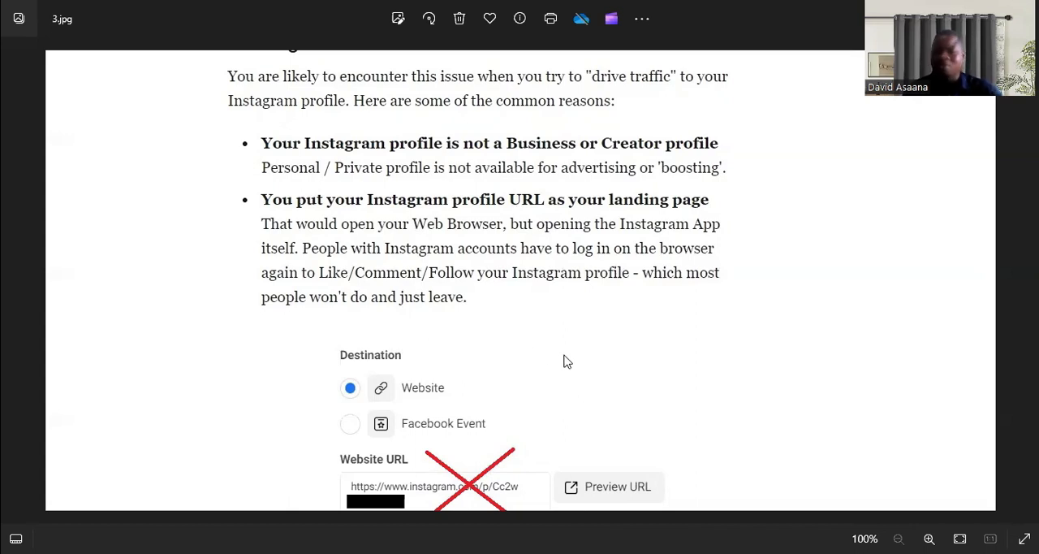
{"action": "mouse_move", "coordinate": [532, 381]}
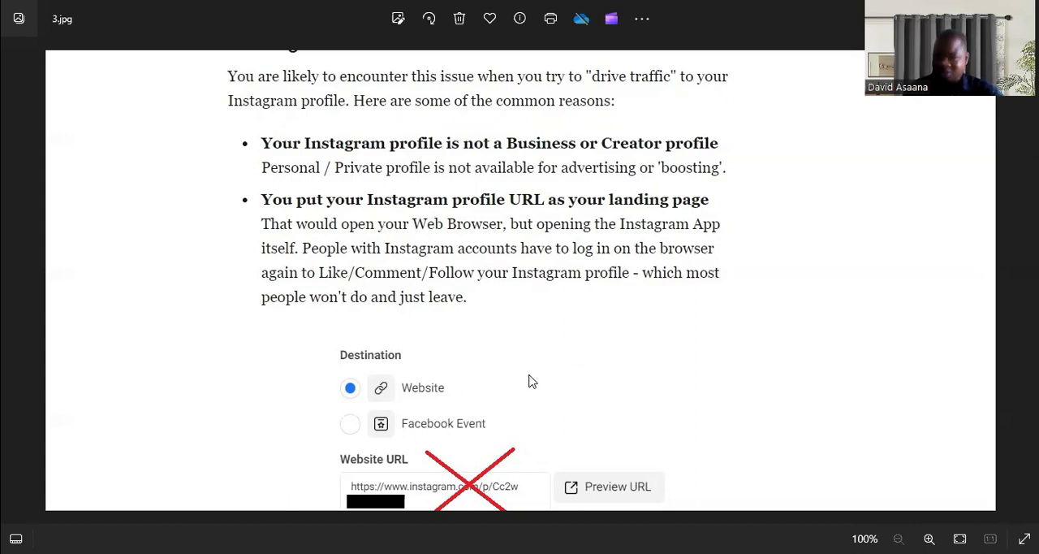
{"action": "mouse_move", "coordinate": [568, 335]}
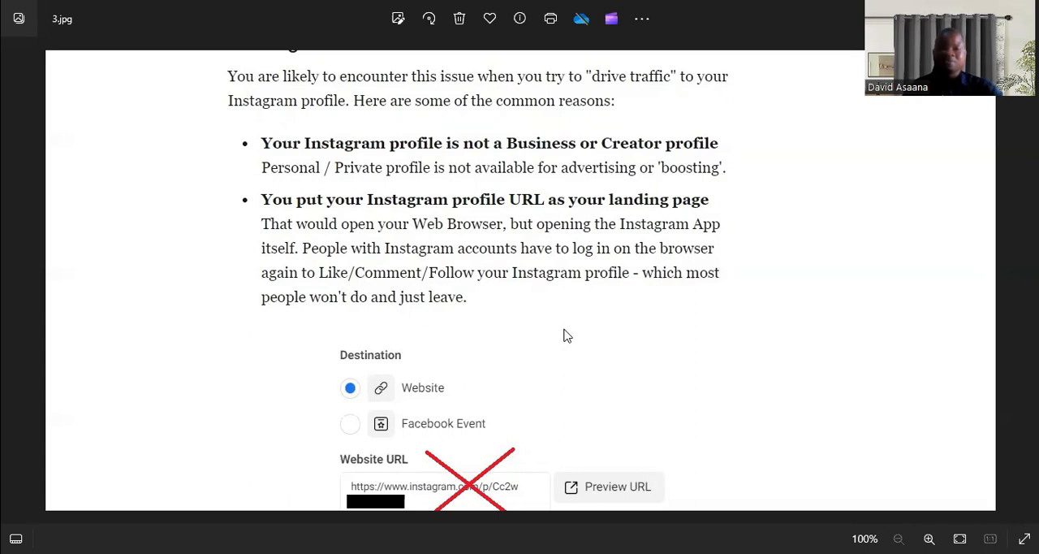
{"action": "mouse_move", "coordinate": [563, 351]}
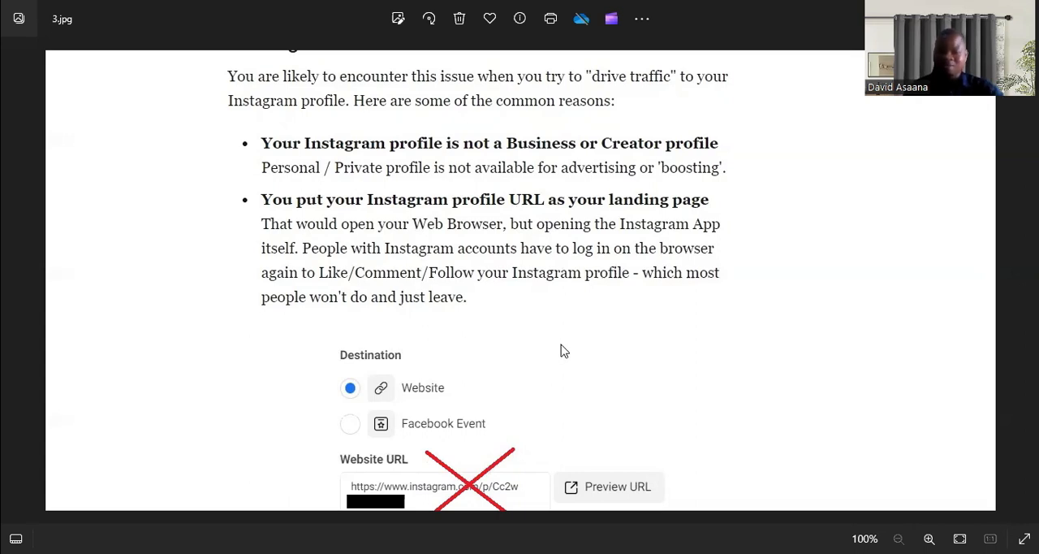
{"action": "mouse_move", "coordinate": [545, 381]}
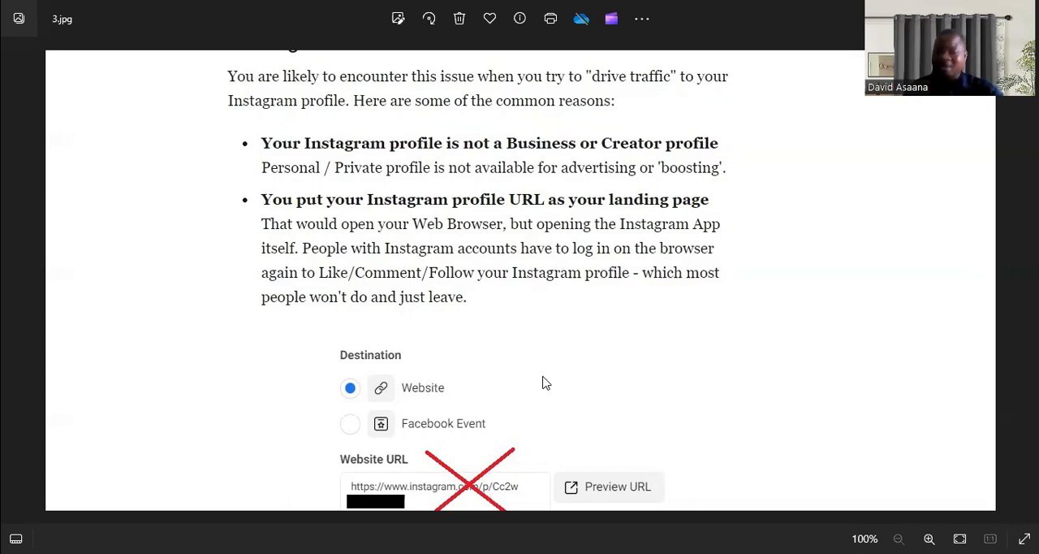
{"action": "mouse_move", "coordinate": [537, 391]}
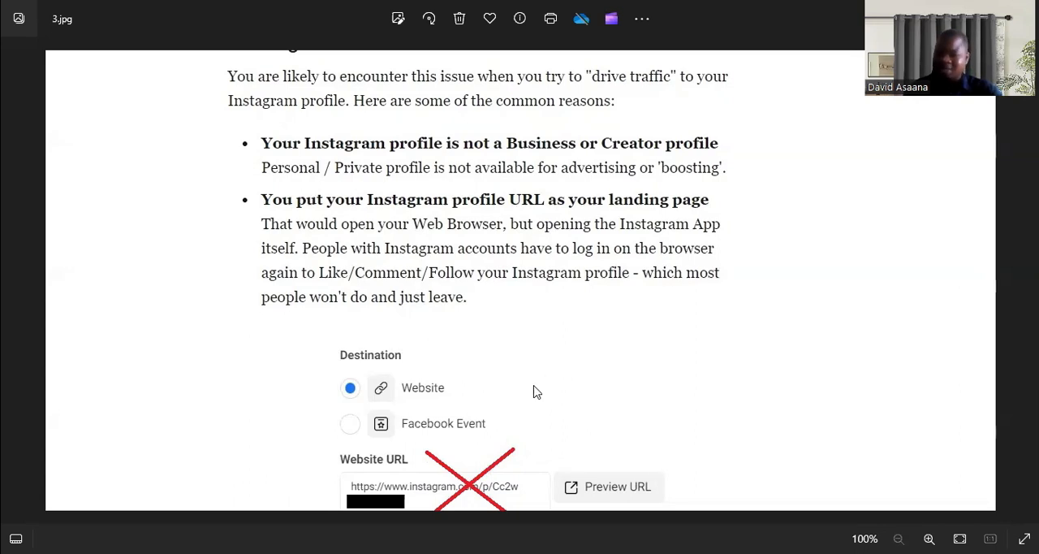
{"action": "mouse_move", "coordinate": [573, 330]}
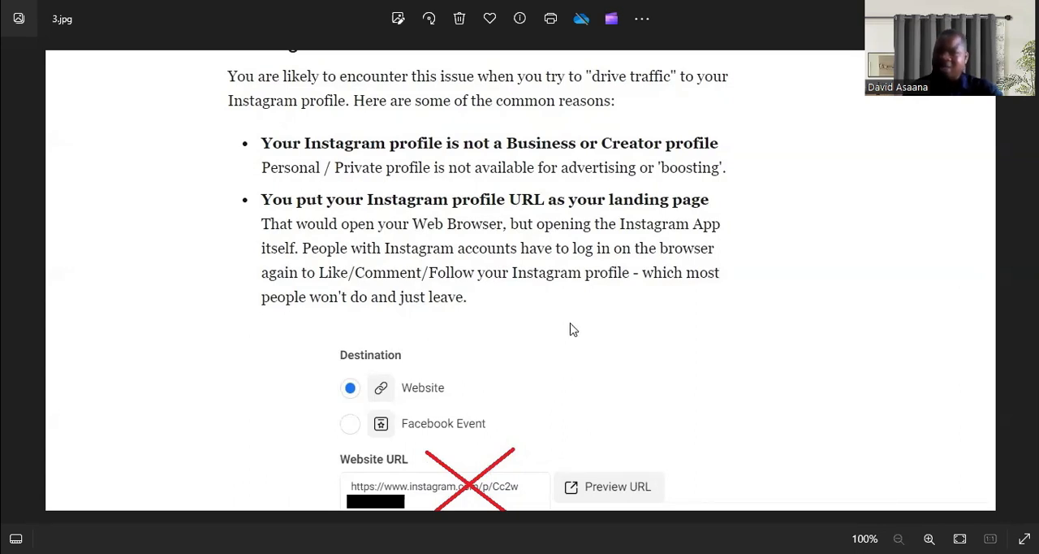
{"action": "mouse_move", "coordinate": [454, 120]}
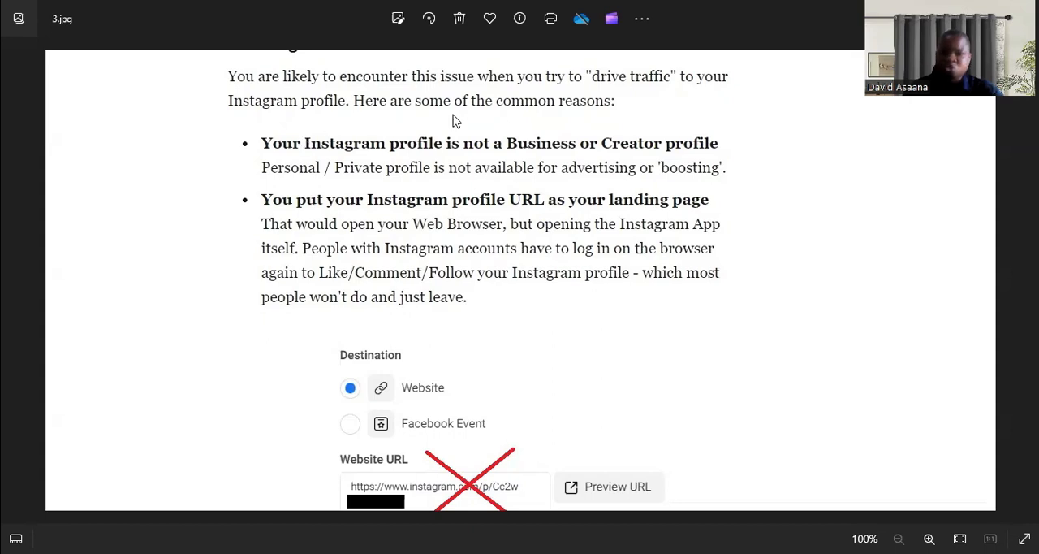
{"action": "mouse_move", "coordinate": [454, 149]}
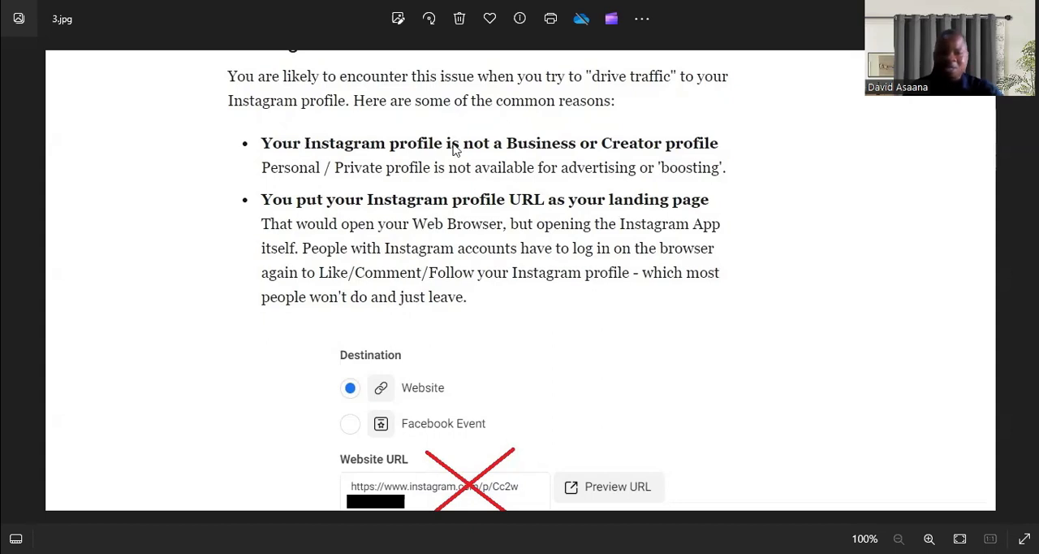
{"action": "mouse_move", "coordinate": [458, 162]}
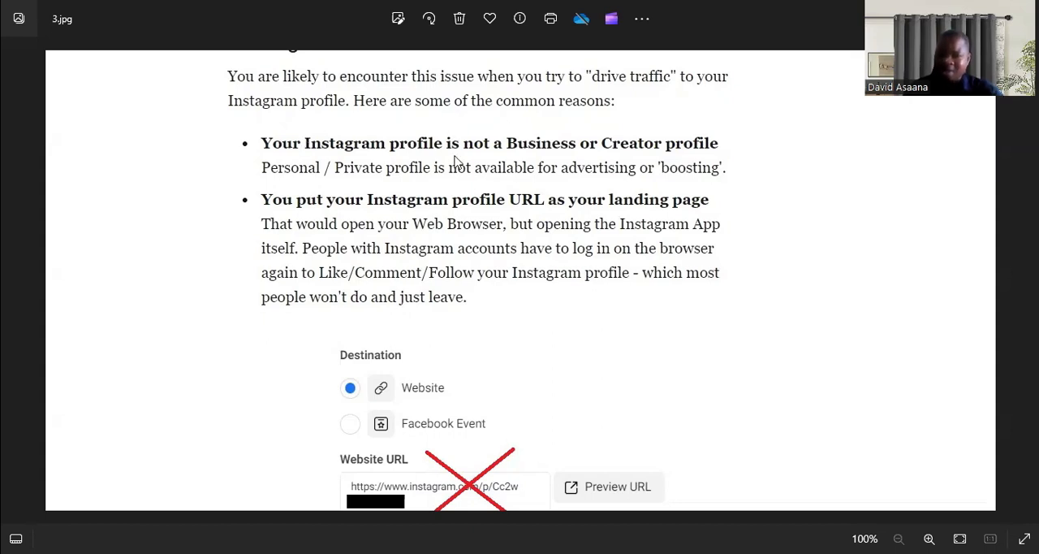
{"action": "mouse_move", "coordinate": [630, 168]}
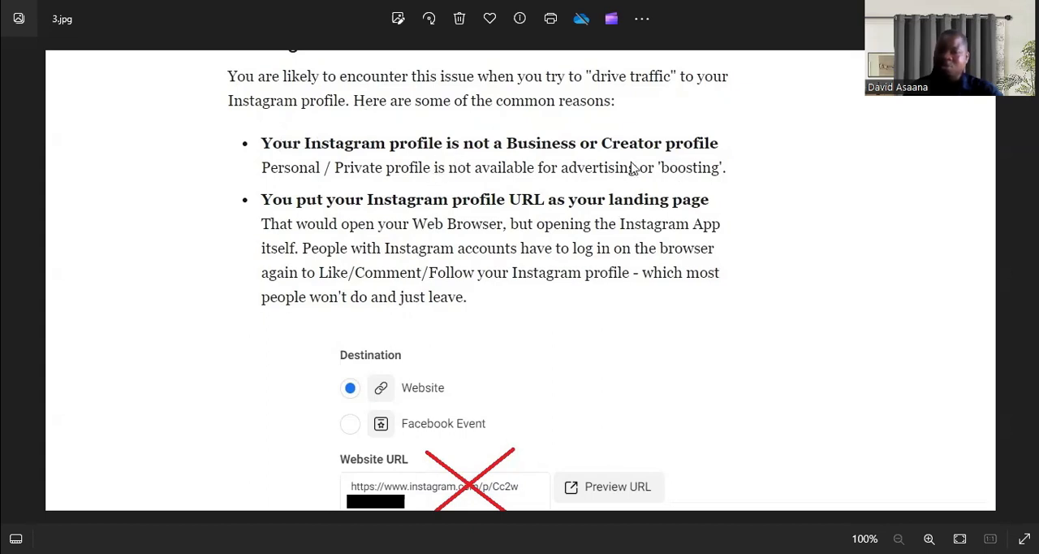
{"action": "mouse_move", "coordinate": [435, 167]}
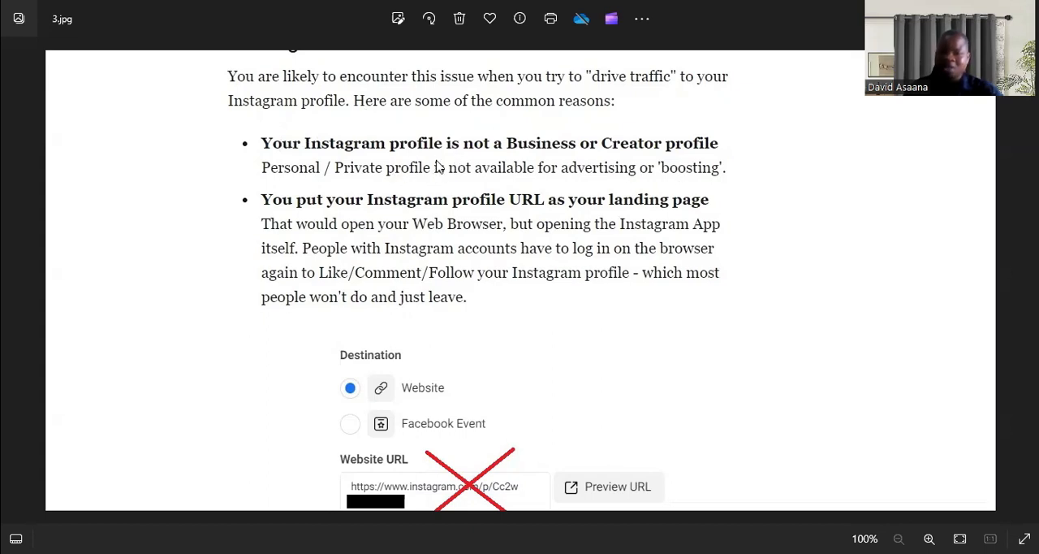
{"action": "mouse_move", "coordinate": [400, 159]}
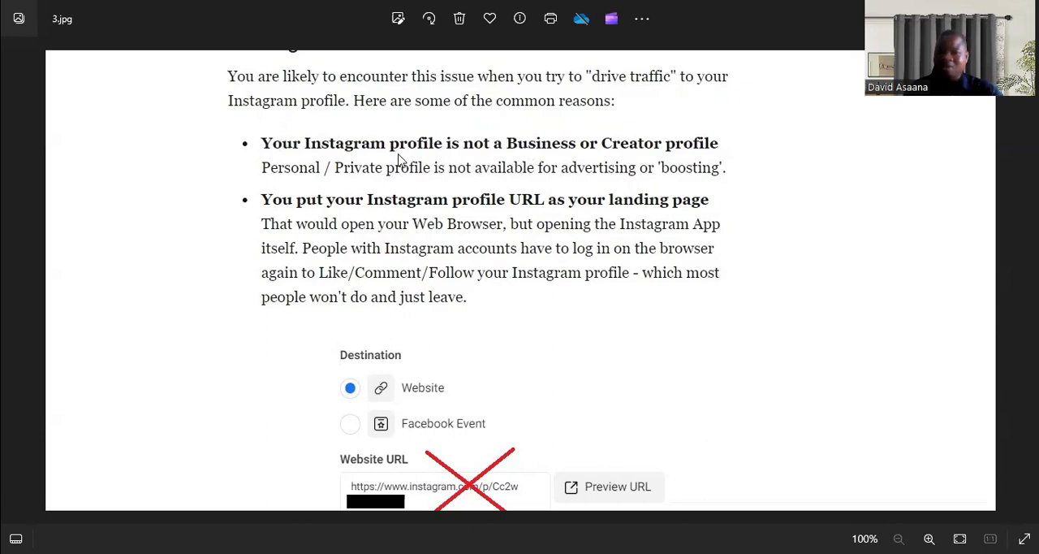
{"action": "mouse_move", "coordinate": [379, 188]}
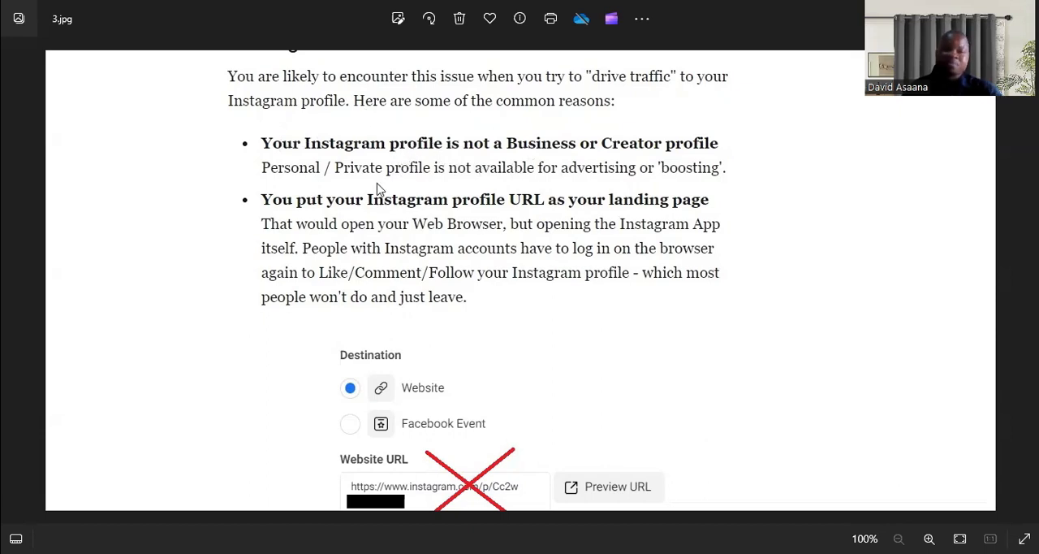
{"action": "mouse_move", "coordinate": [470, 325]}
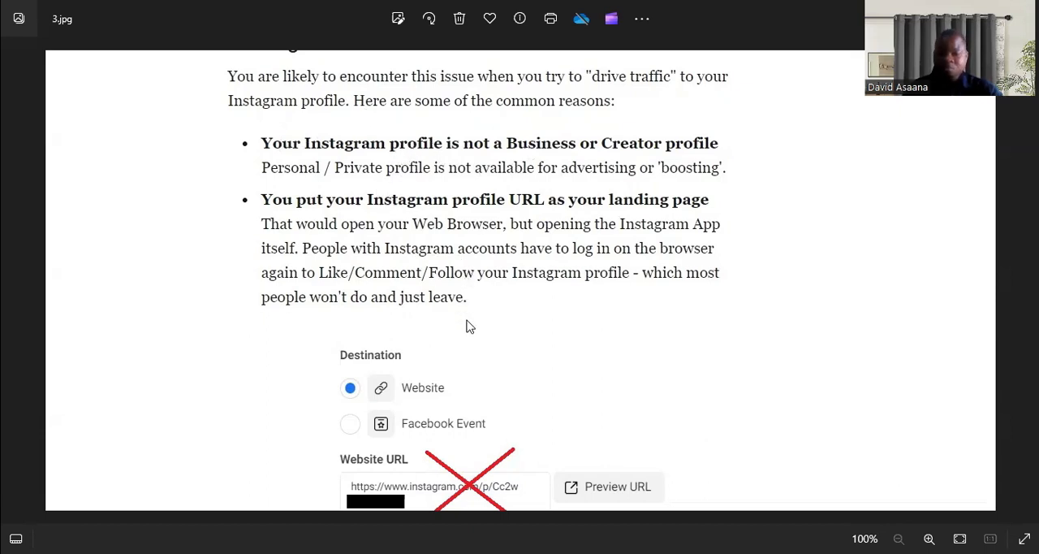
{"action": "mouse_move", "coordinate": [530, 307]}
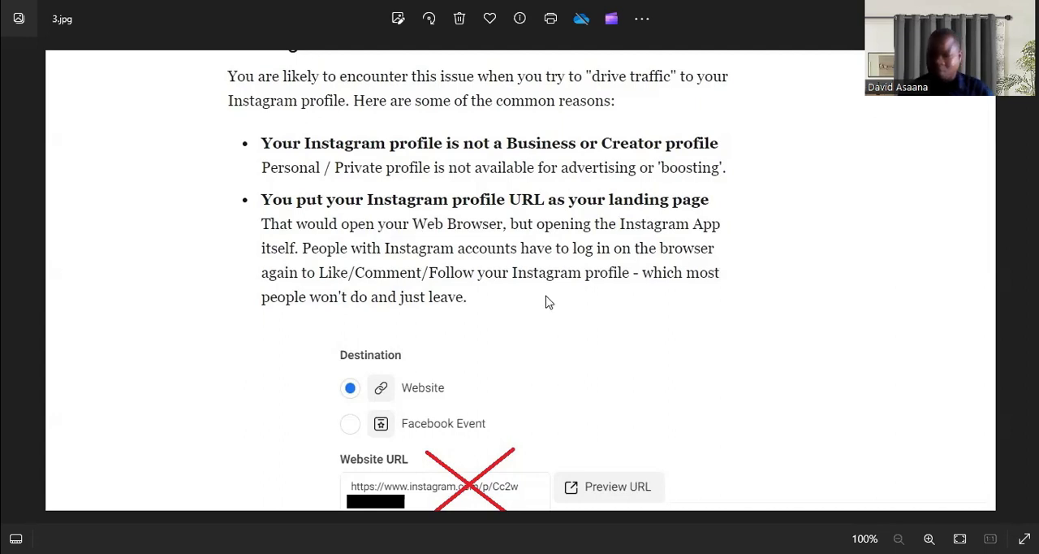
{"action": "mouse_move", "coordinate": [651, 302]}
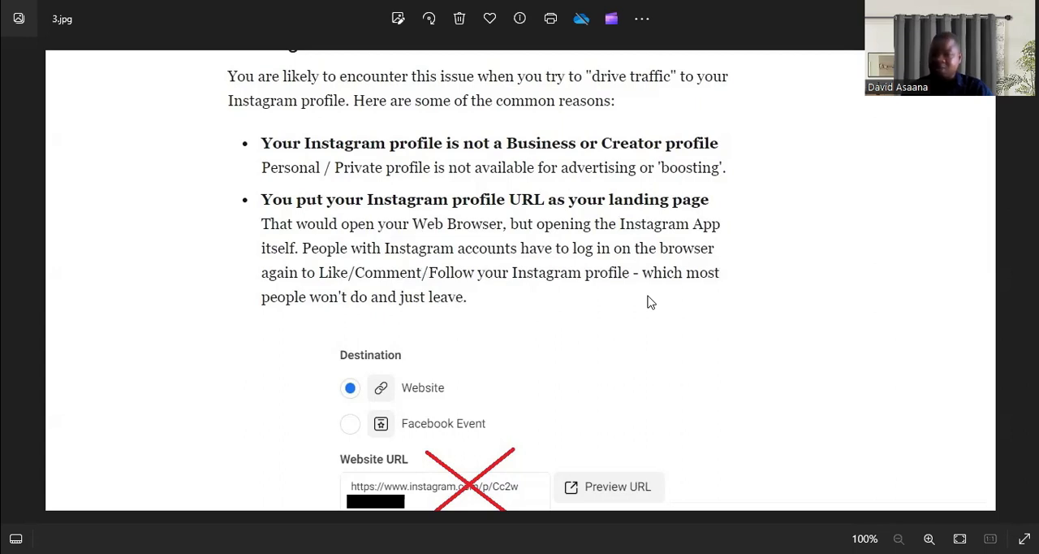
{"action": "mouse_move", "coordinate": [529, 320]}
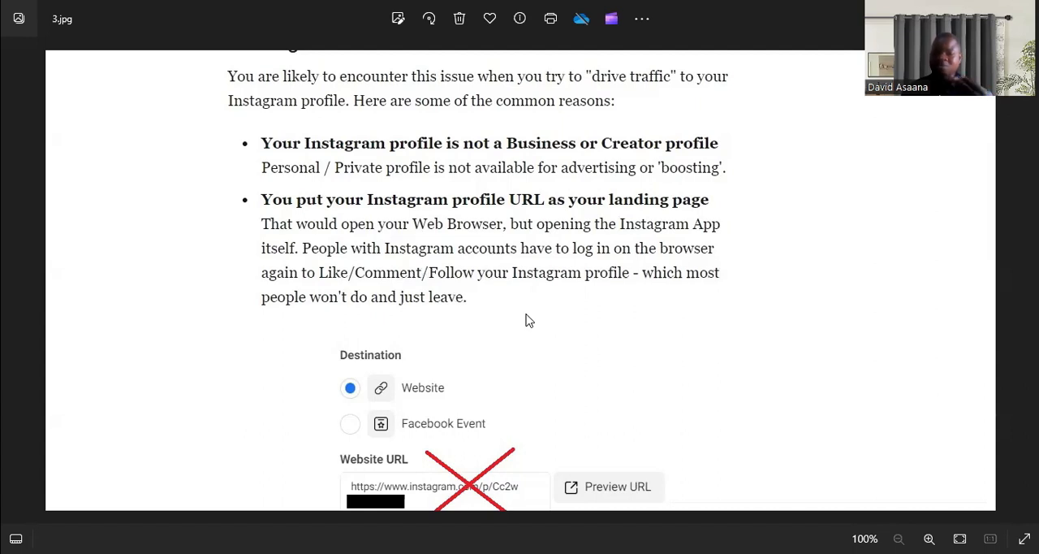
{"action": "mouse_move", "coordinate": [552, 346]}
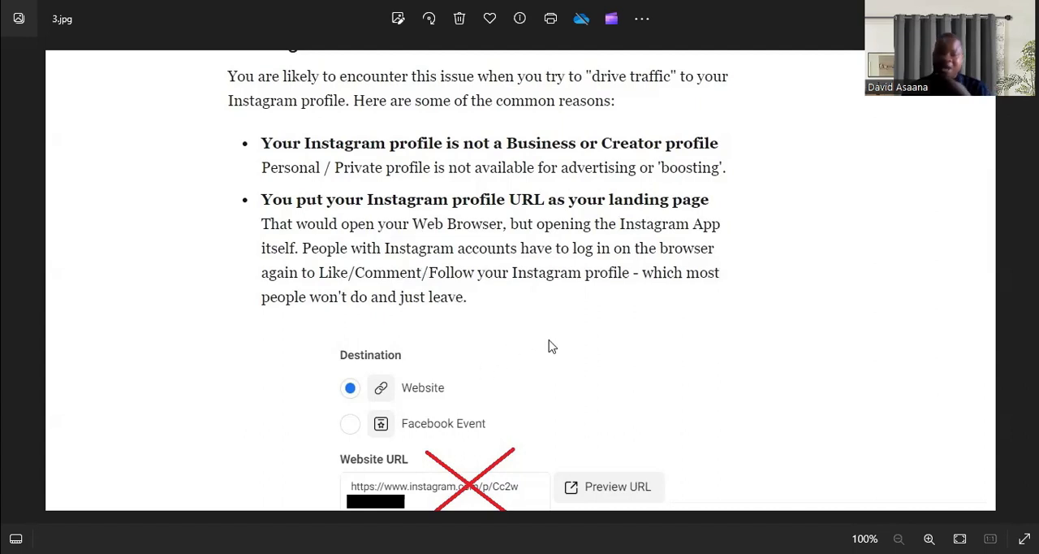
{"action": "mouse_move", "coordinate": [586, 327]}
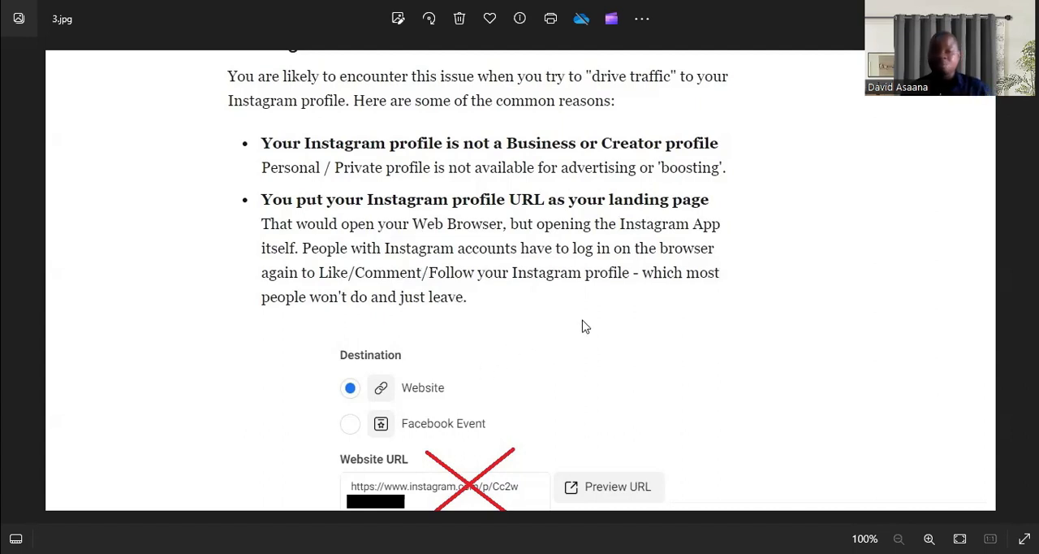